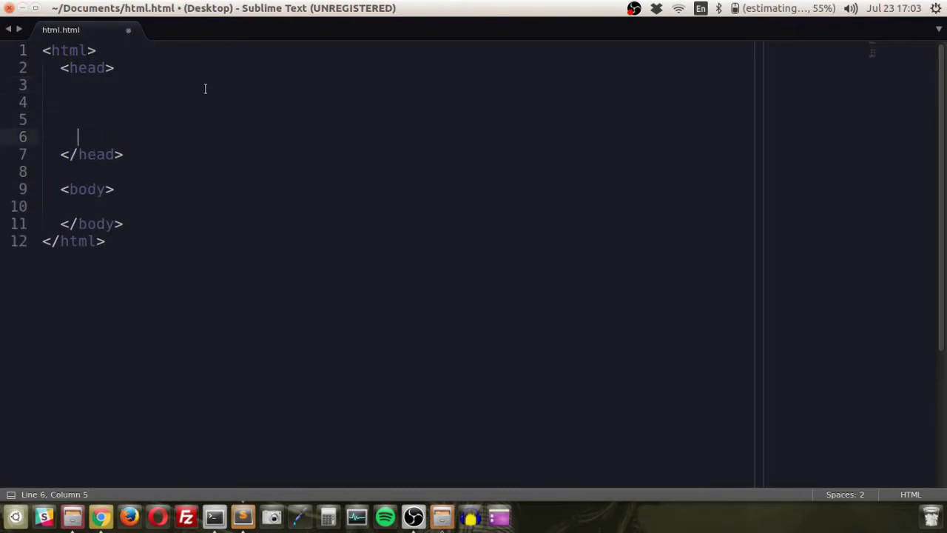
Add an empty <title></title> element inside the head of html.html
{"action": "type", "text": "<title"}
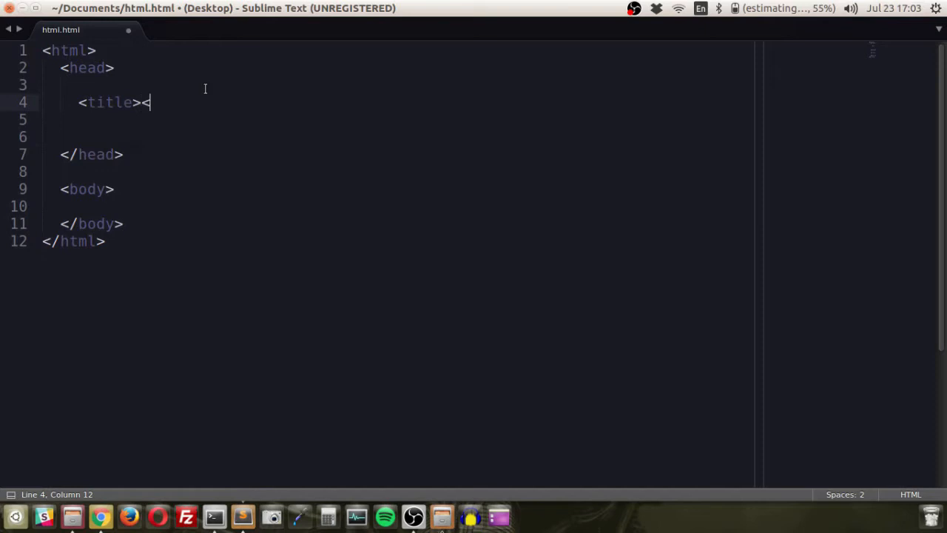
{"action": "type", "text": "></title>"}
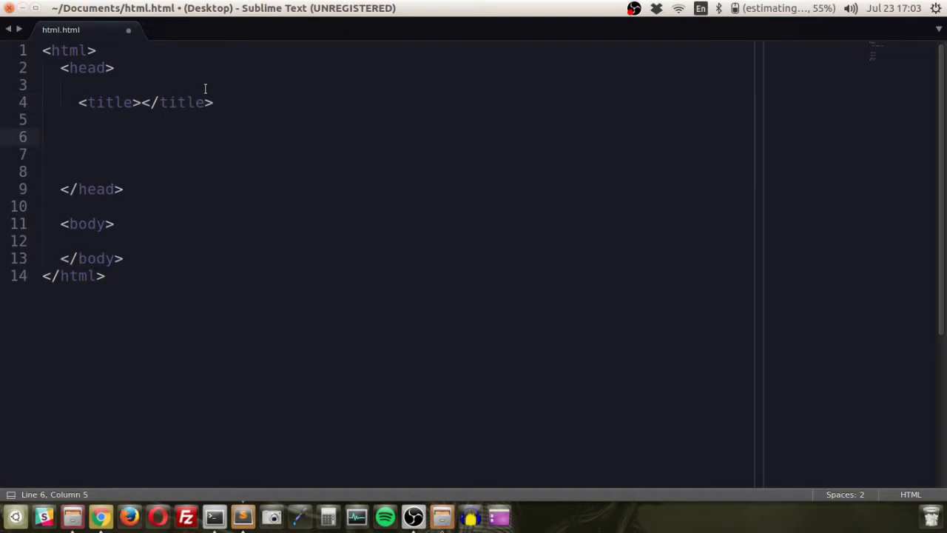
Add a <script></script> block in the head containing alert('alert');
{"action": "type", "text": "<script>"}
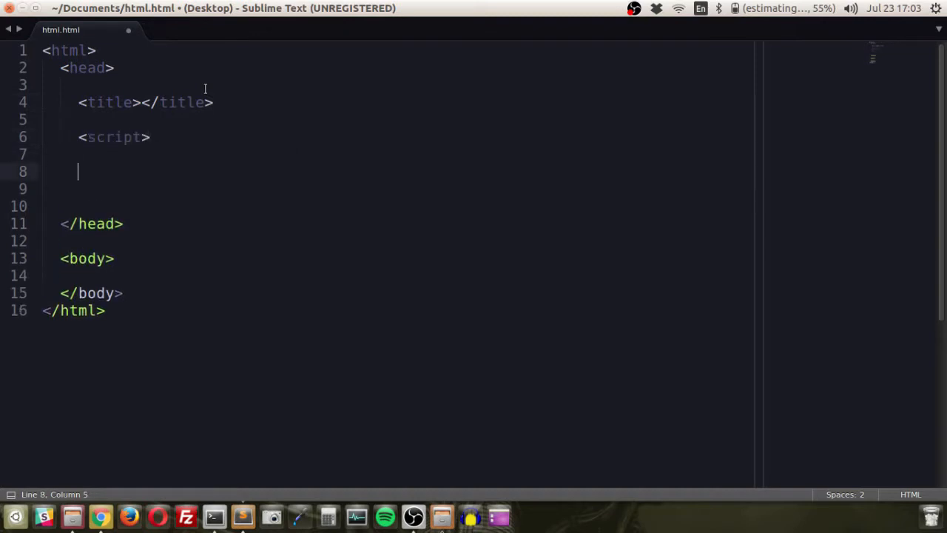
{"action": "type", "text": "</script>"}
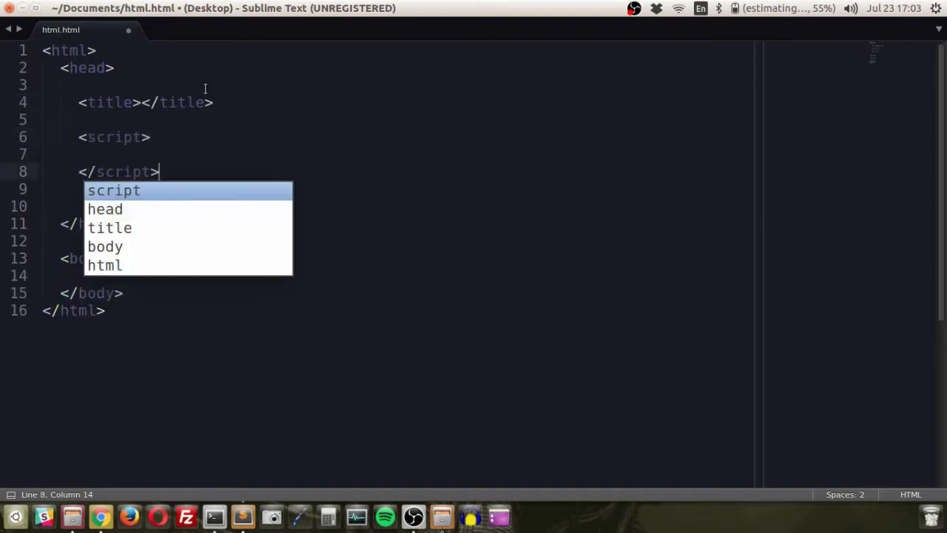
{"action": "type", "text": "aler"}
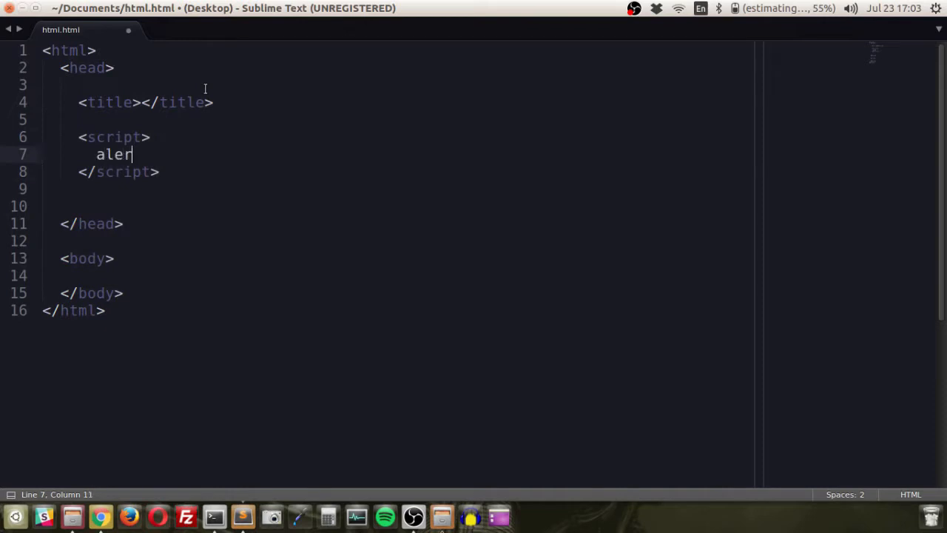
{"action": "type", "text": "t('alert(')"}
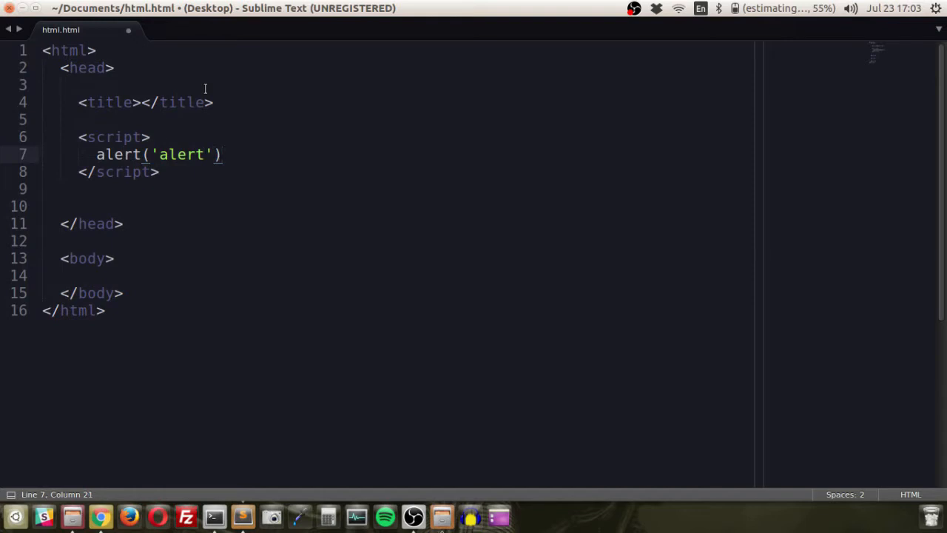
{"action": "type", "text": ";"}
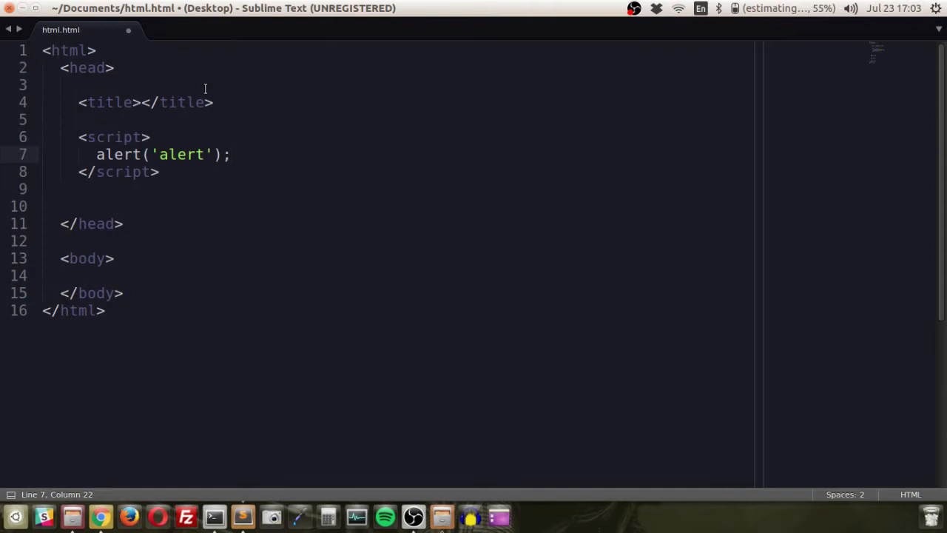
Write the comment // in here on a blank line inside the script block below the alert
{"action": "key", "text": "ctrl+a"}
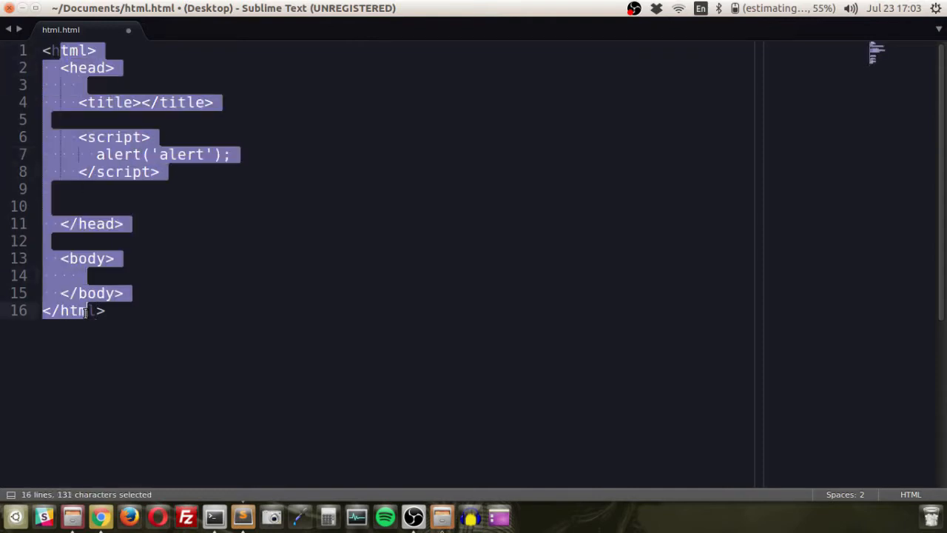
{"action": "left_click", "coordinate": [231, 154]}
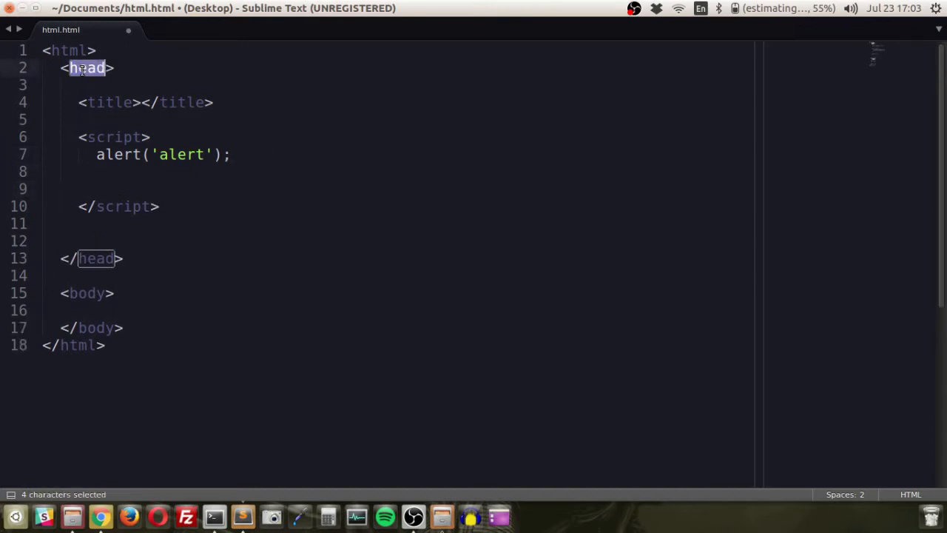
{"action": "left_click", "coordinate": [66, 50]}
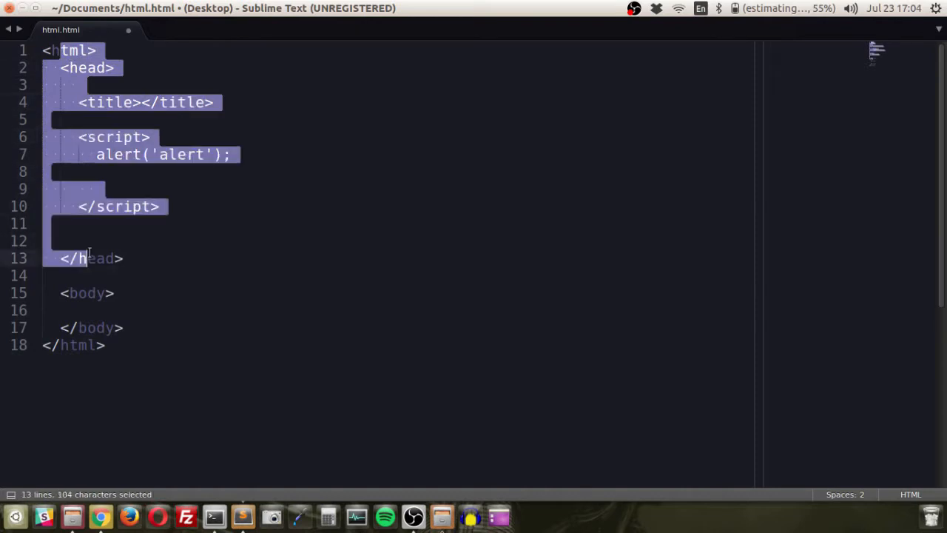
{"action": "left_click", "coordinate": [145, 172]}
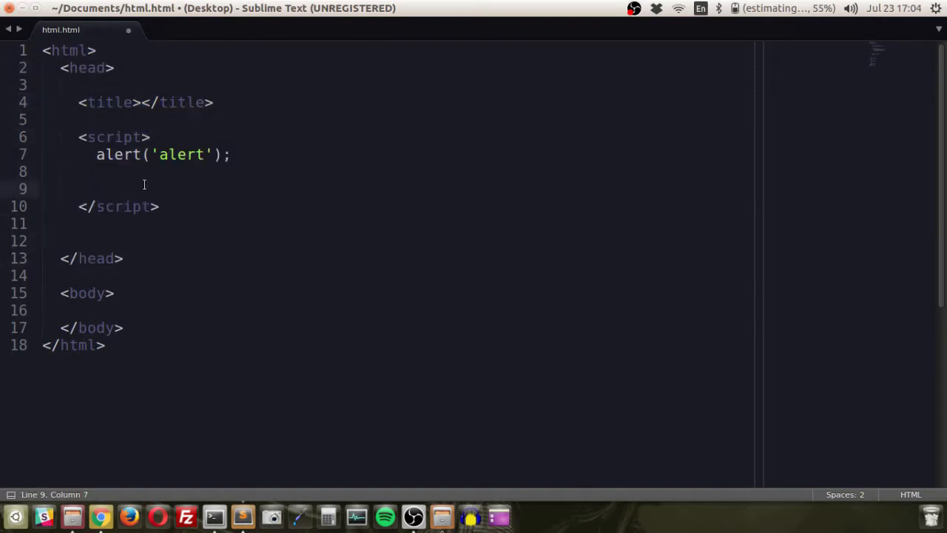
{"action": "type", "text": "// in here"}
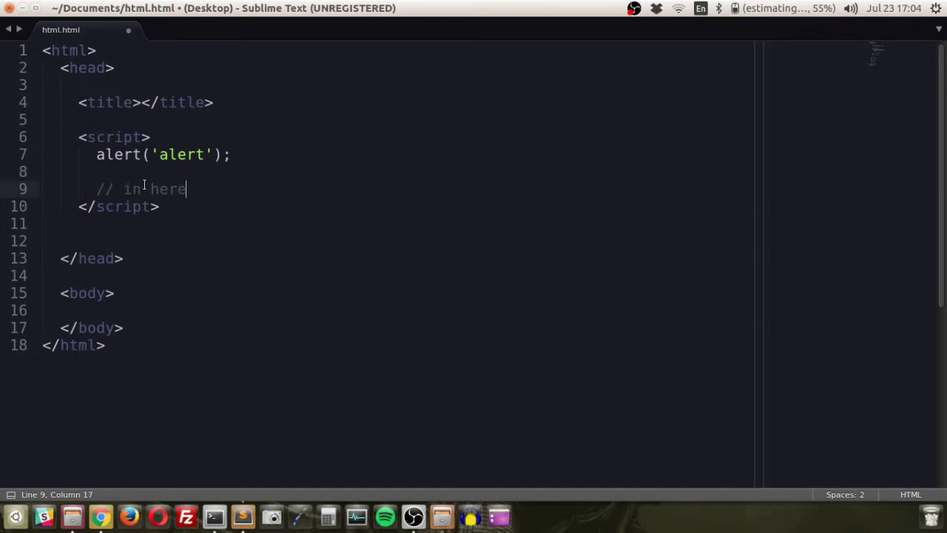
Write 'in the body' inside the body, then target that line for cutting
{"action": "left_click", "coordinate": [77, 309]}
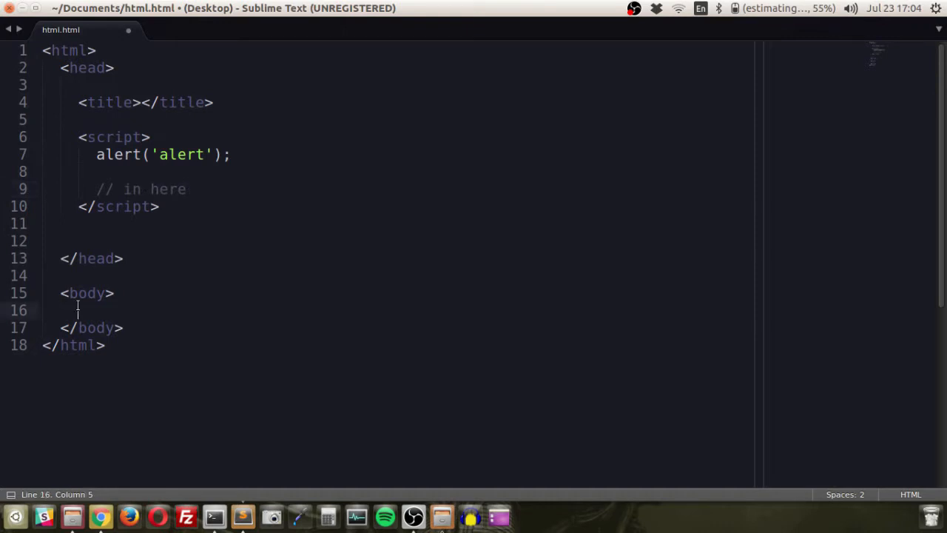
{"action": "type", "text": "in the body"}
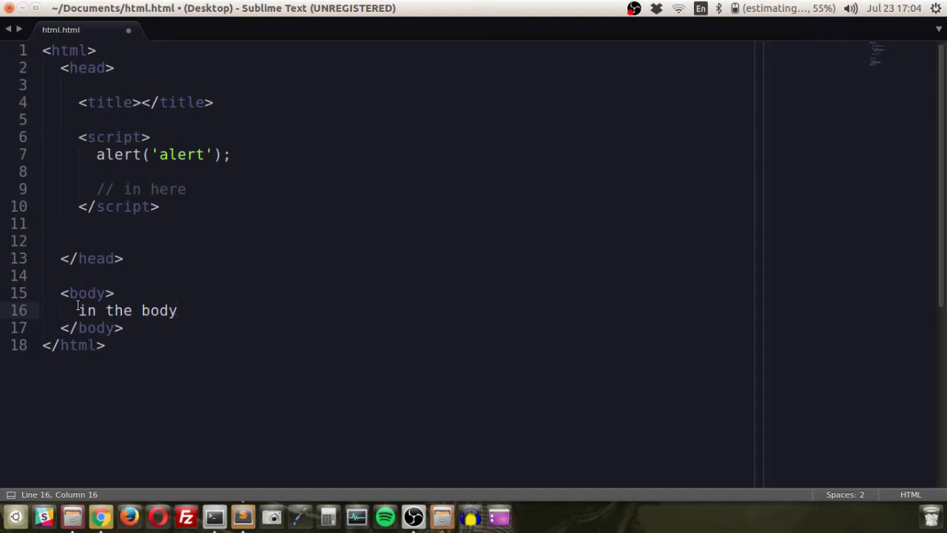
{"action": "left_click", "coordinate": [176, 311]}
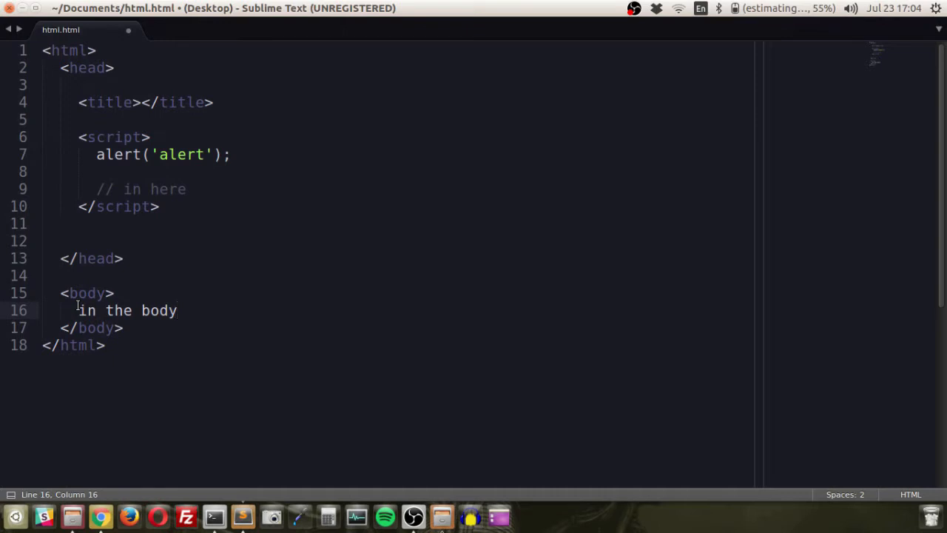
{"action": "left_click", "coordinate": [112, 292]}
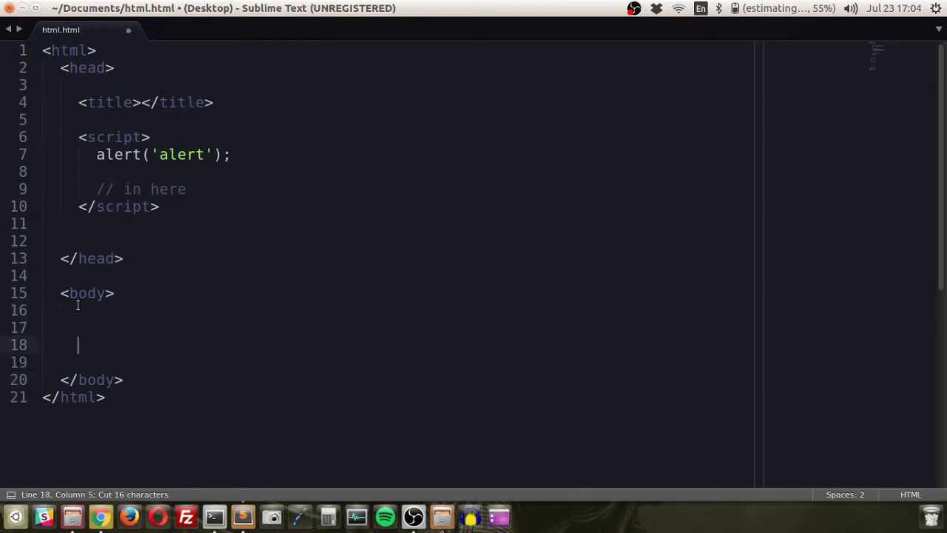
{"action": "type", "text": "<strong></strong>"}
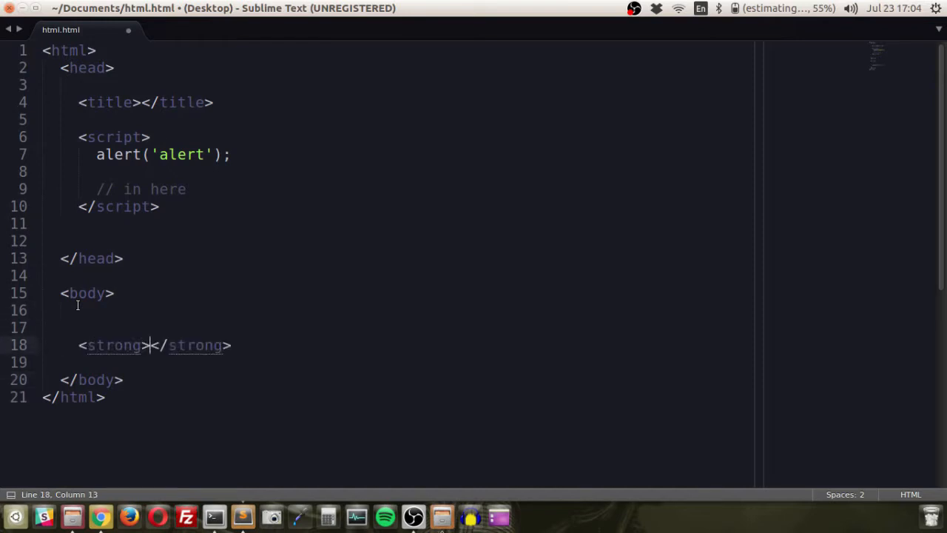
{"action": "type", "text": "html inhere"}
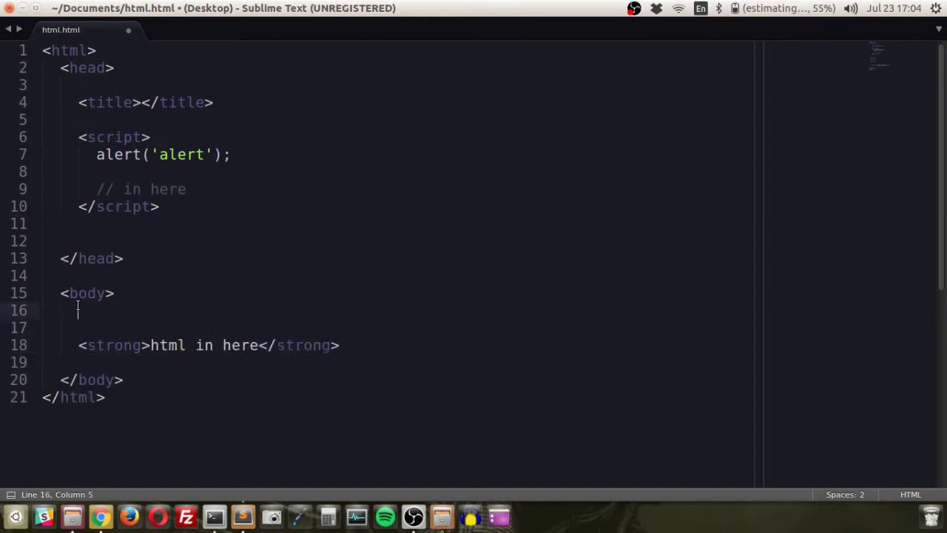
{"action": "type", "text": "// n"}
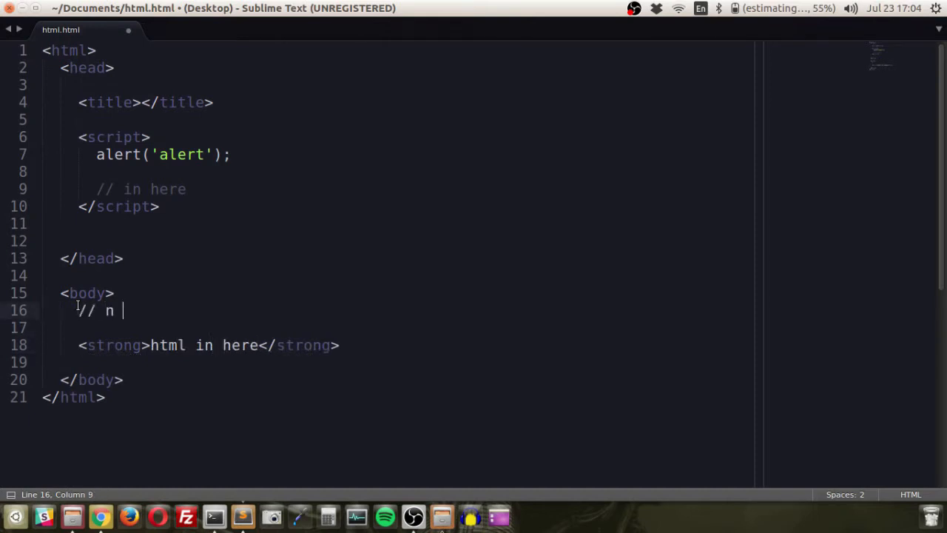
{"action": "type", "text": "in here at th"}
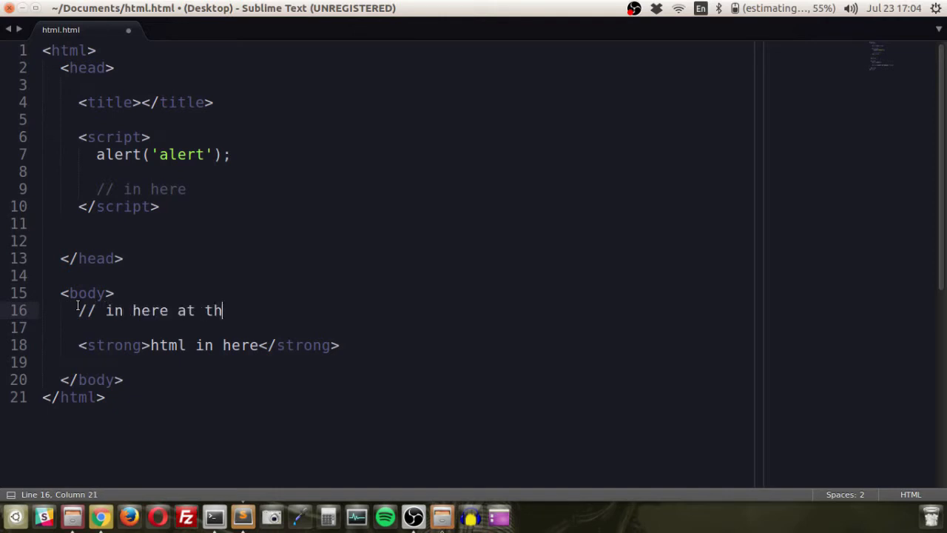
{"action": "type", "text": "e top"}
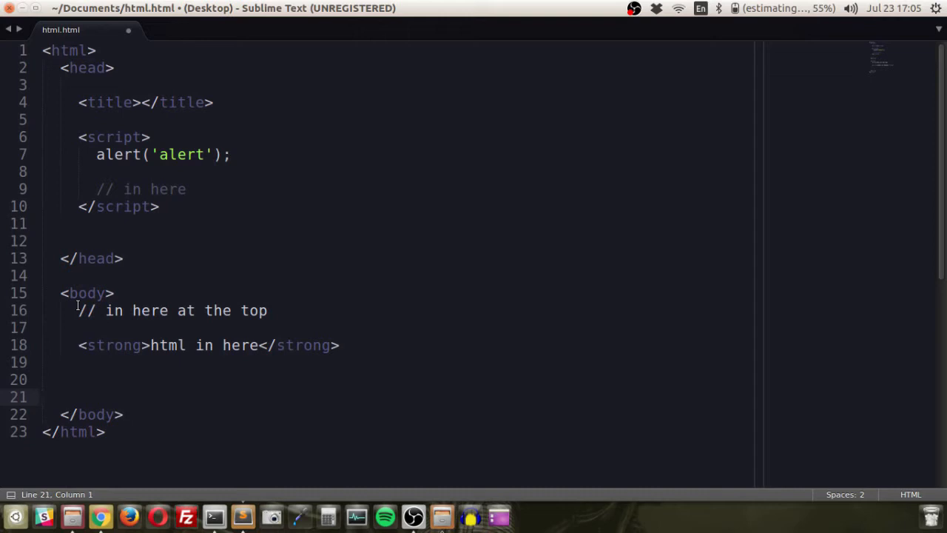
{"action": "double_click", "coordinate": [87, 293]}
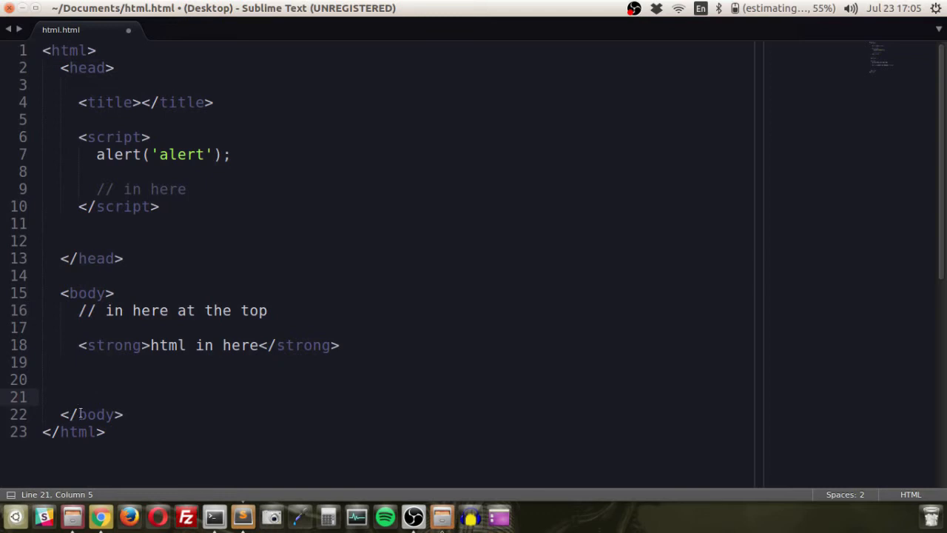
{"action": "double_click", "coordinate": [114, 345]}
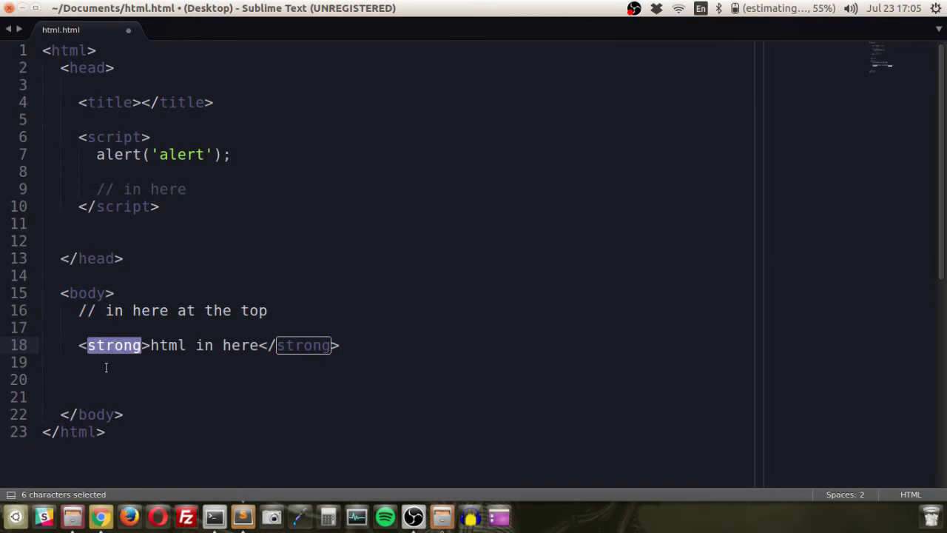
Expand a script snippet with type="text/javascript" on the line above </body>
{"action": "type", "text": "//"}
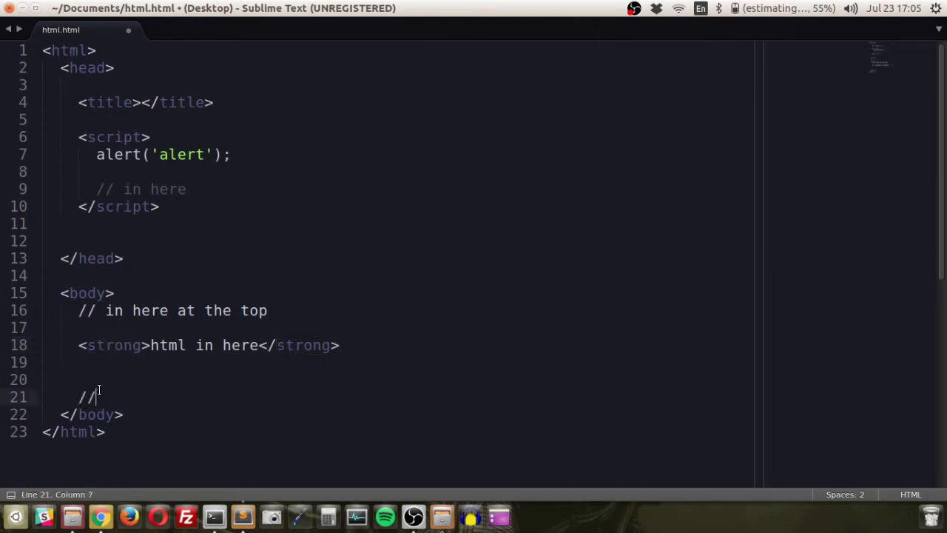
{"action": "type", "text": "script type=\"text"}
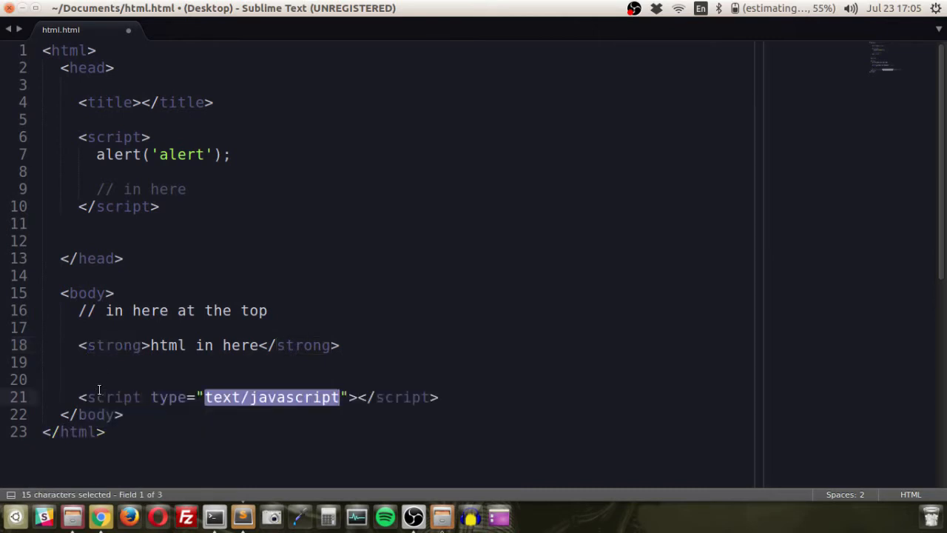
{"action": "left_click", "coordinate": [346, 396]}
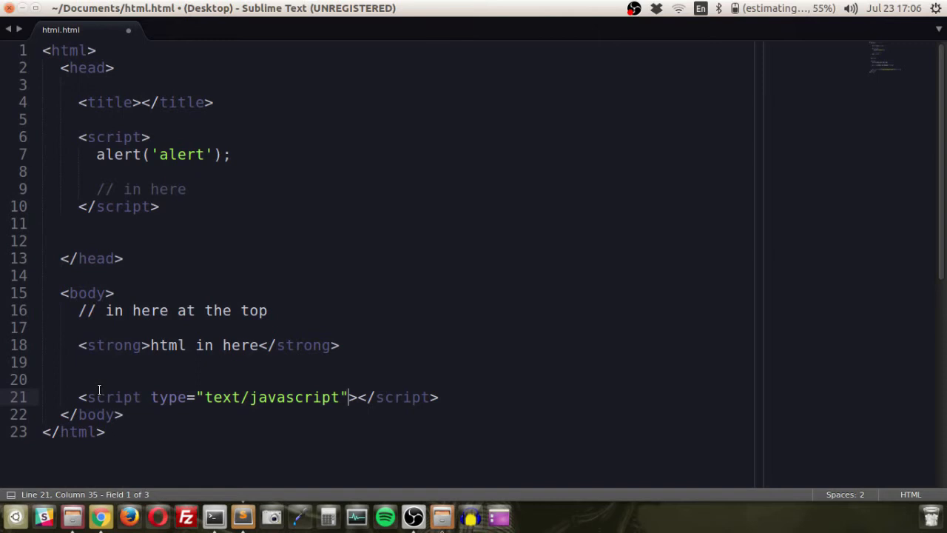
{"action": "key", "text": "Right"}
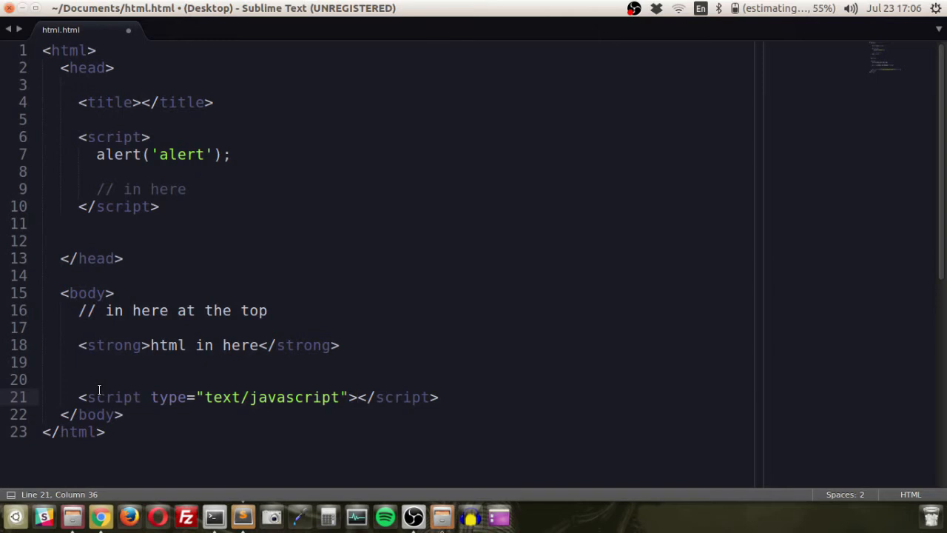
{"action": "type", "text": "\" \""}
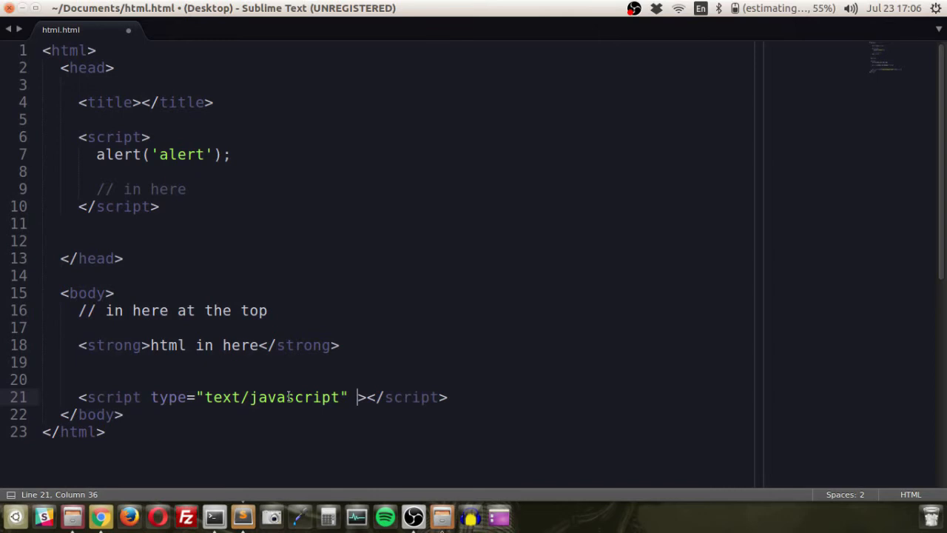
{"action": "double_click", "coordinate": [116, 136]}
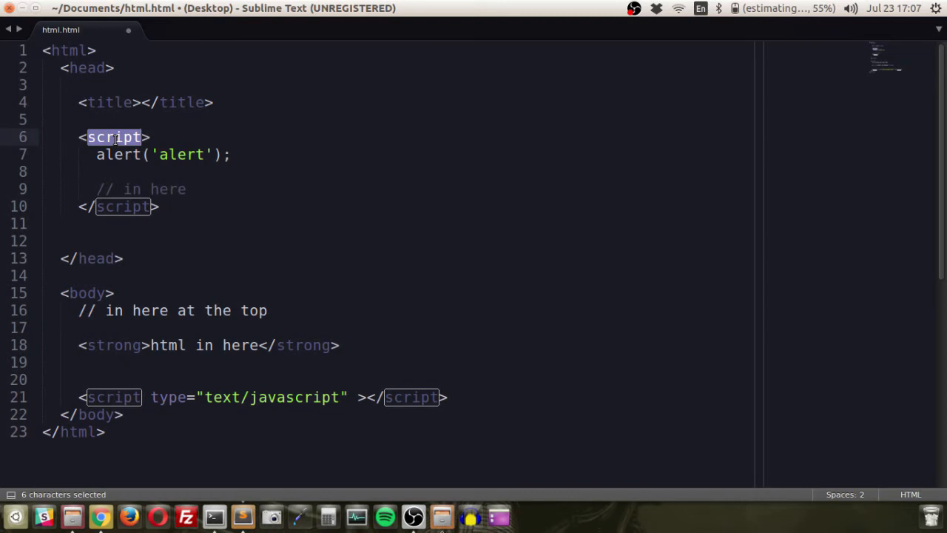
Give the body script tag src="javascript.js" after its type attribute, fixing the spelling
{"action": "left_click", "coordinate": [353, 396]}
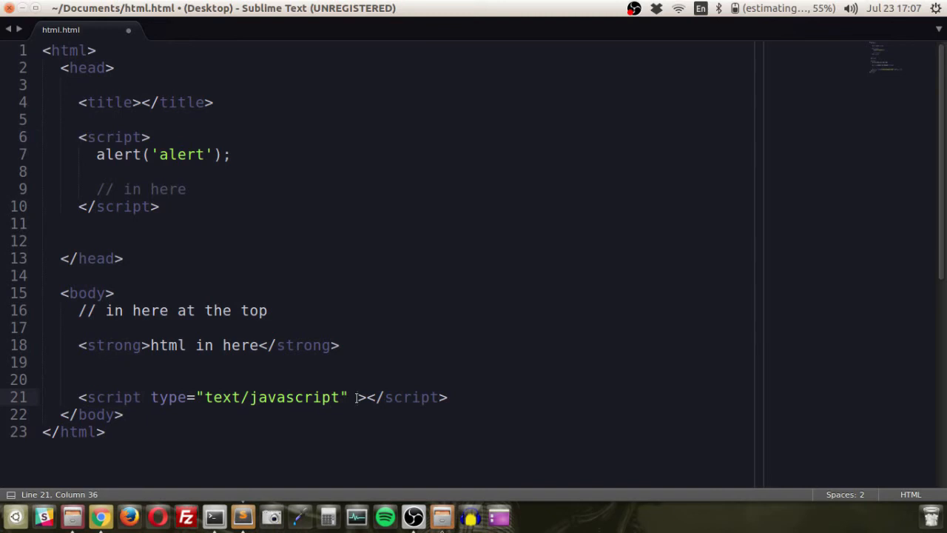
{"action": "type", "text": "src=\"javacriptj"}
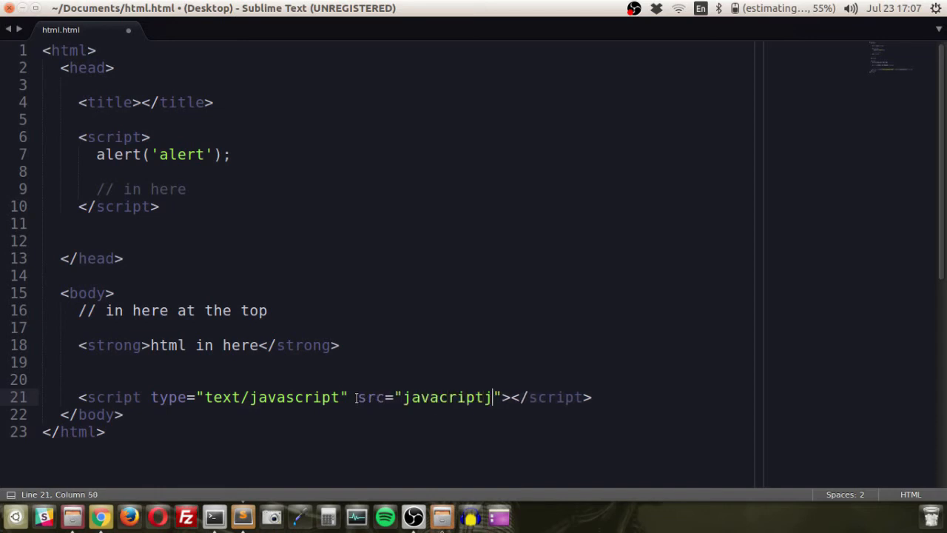
{"action": "type", "text": ".s"}
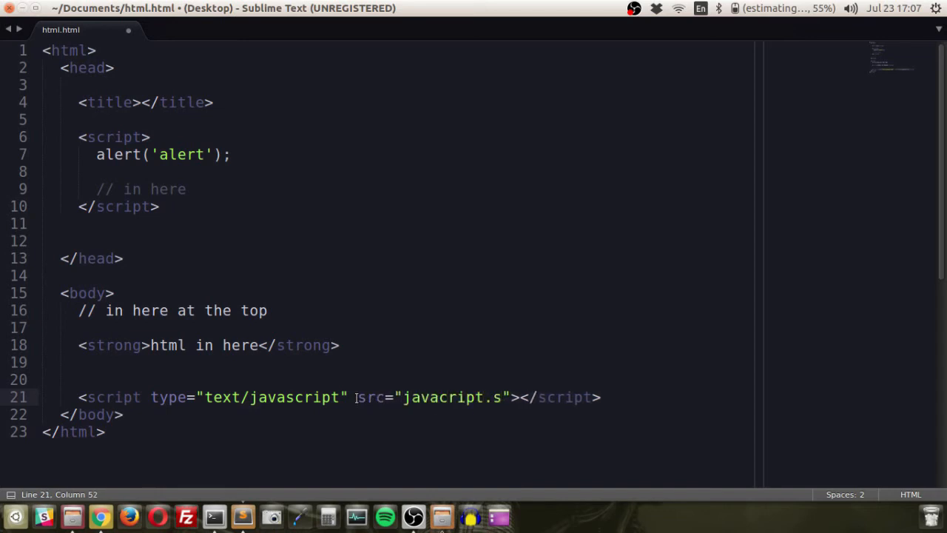
{"action": "type", "text": "js"}
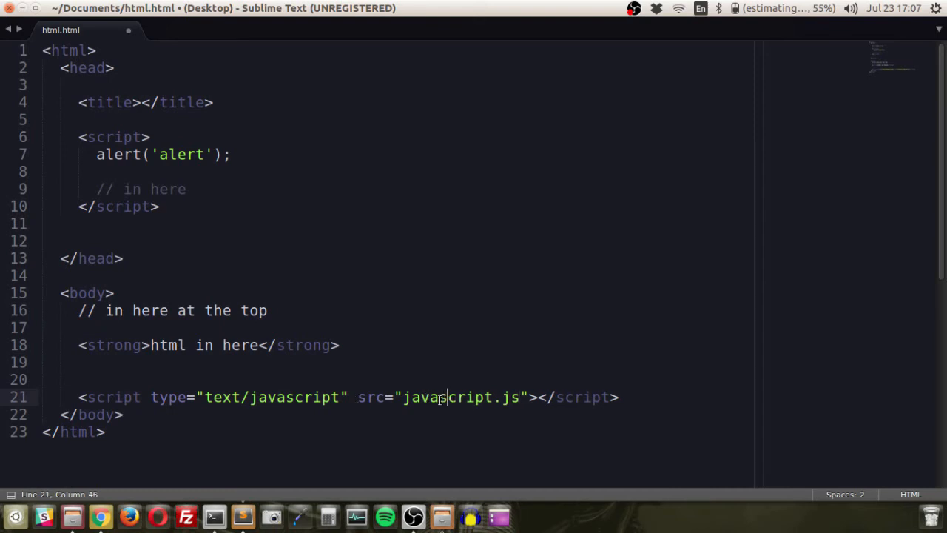
{"action": "left_click", "coordinate": [426, 397]}
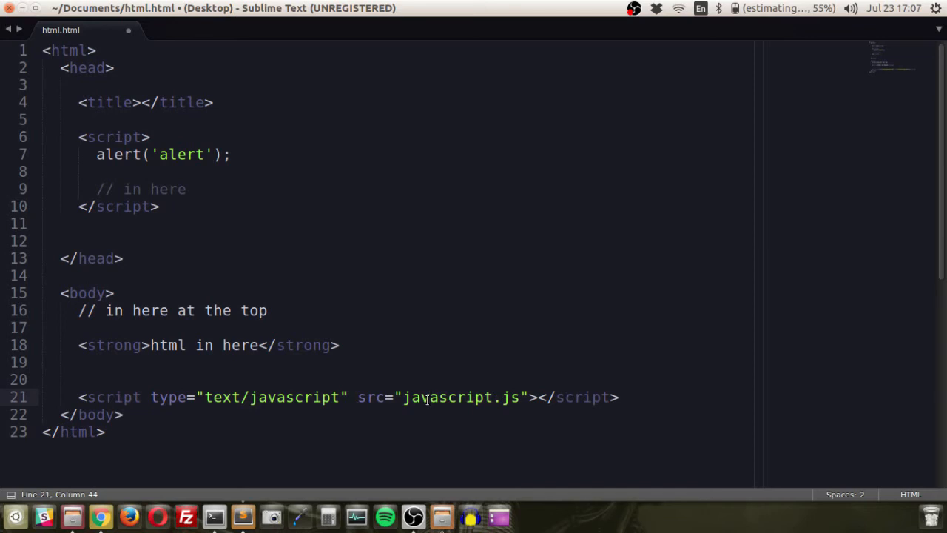
{"action": "double_click", "coordinate": [446, 396]}
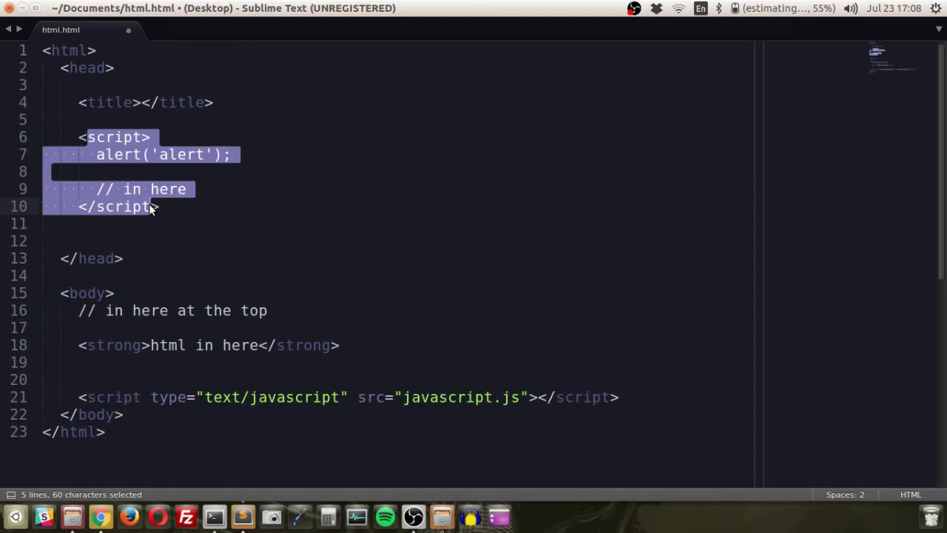
Cut the inline alert script block out of the head, keeping the javascript.js tag
{"action": "left_click", "coordinate": [144, 275]}
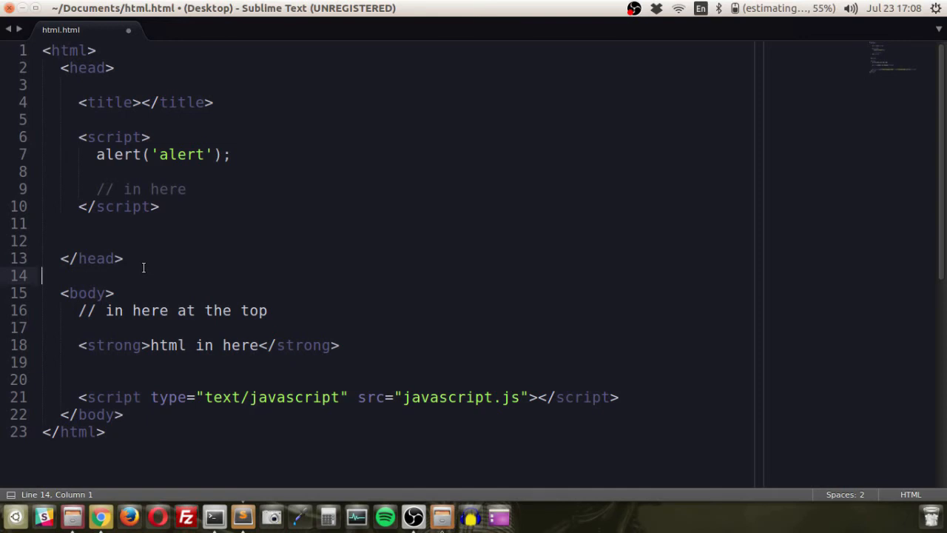
{"action": "mouse_move", "coordinate": [185, 399]}
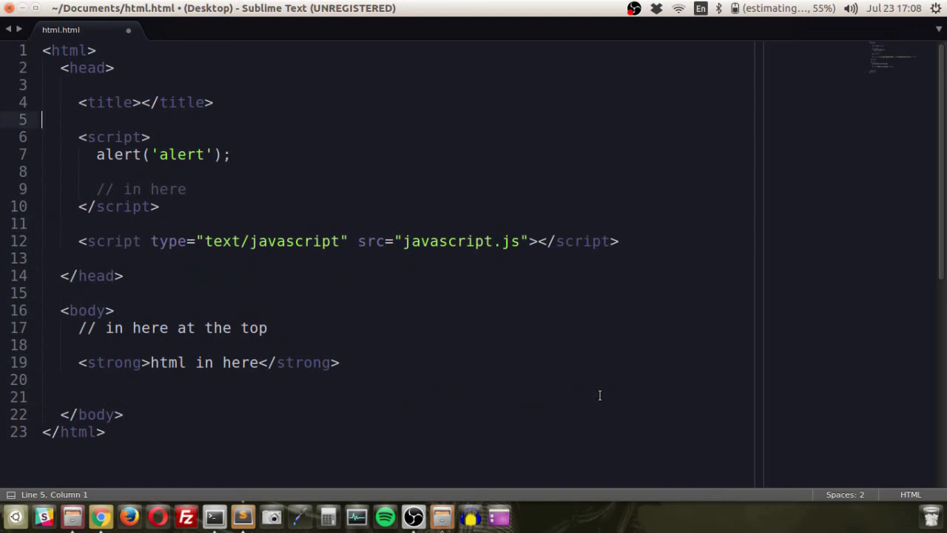
{"action": "key", "text": "ctrl+x"}
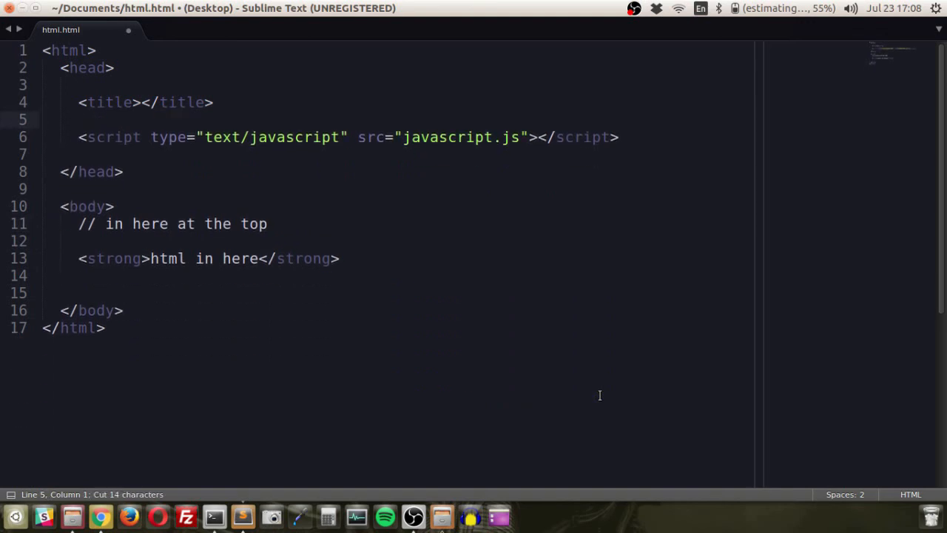
{"action": "left_click", "coordinate": [41, 119]}
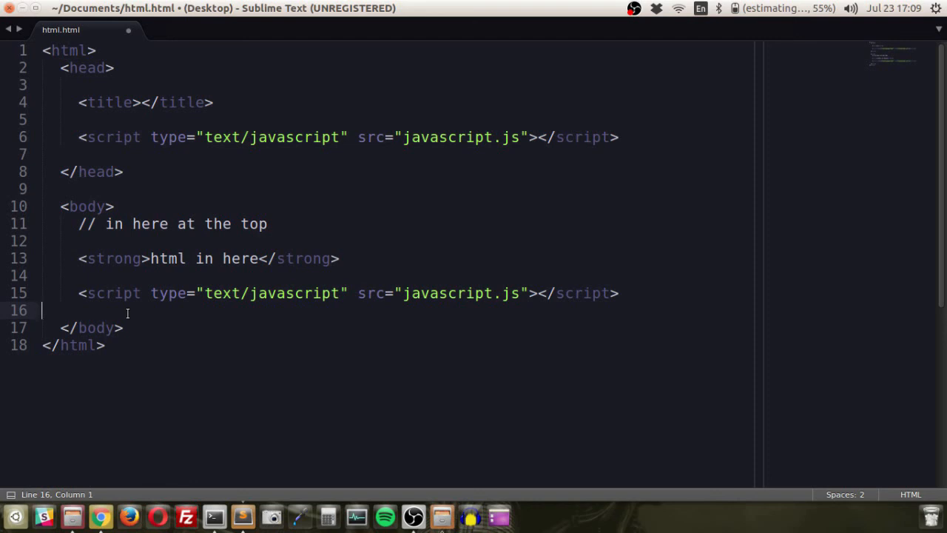
Add a new empty <script></script> block below the body's javascript.js tag
{"action": "type", "text": "<script>"}
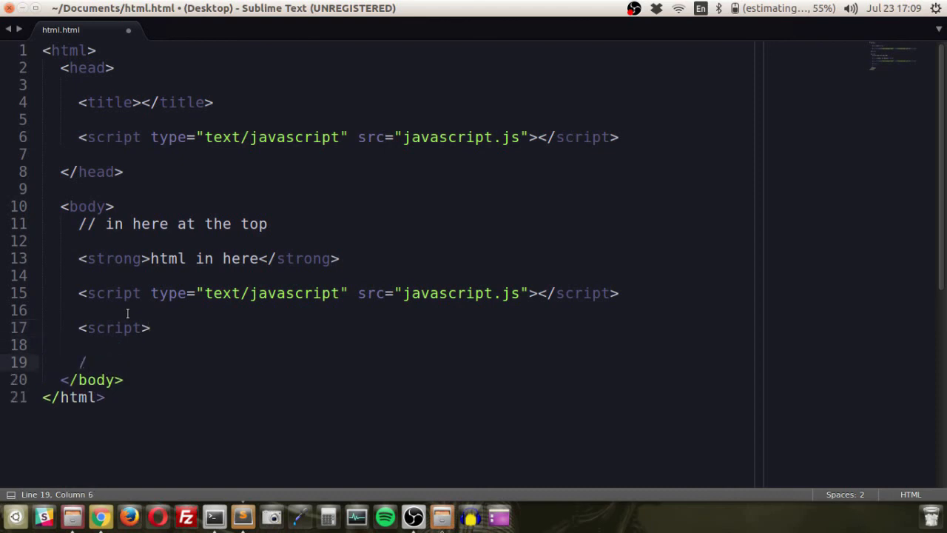
{"action": "type", "text": "/script>"}
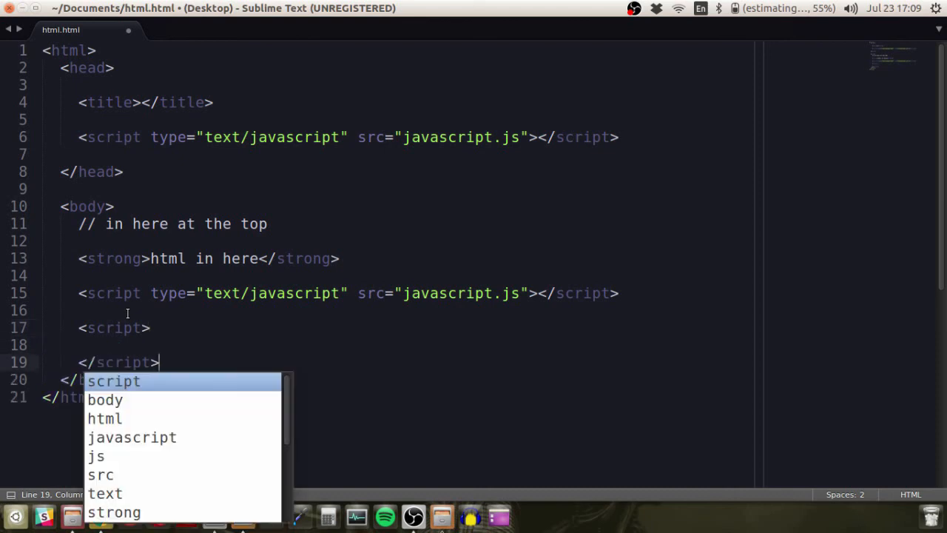